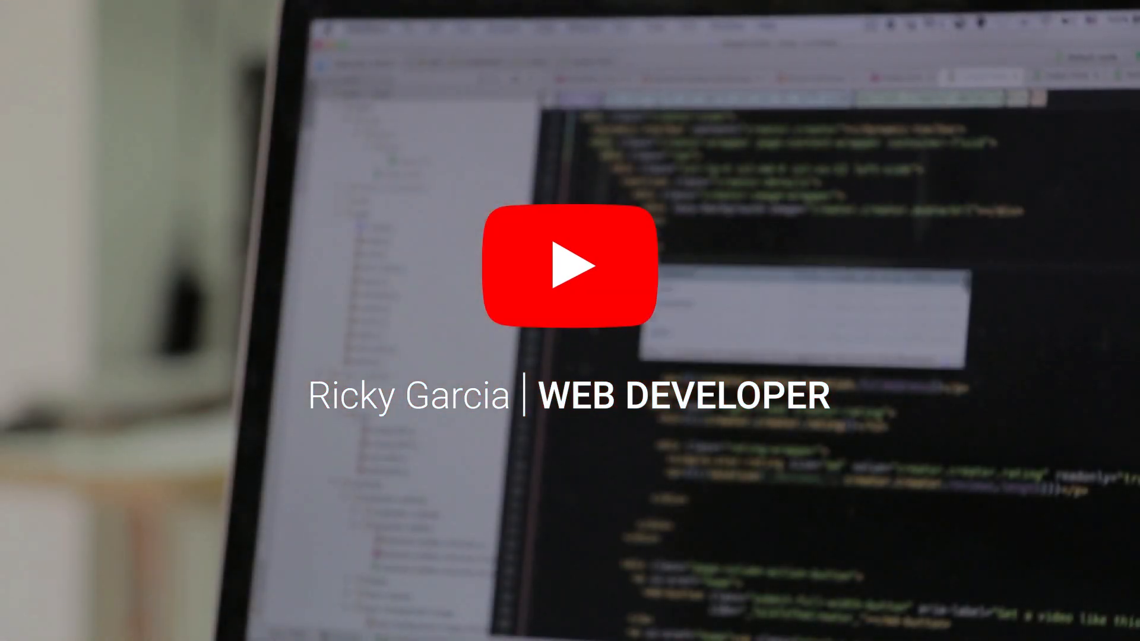
- Open Frontend Masters Learning Paths and scroll through the Beginner, Professional and Expert progress cards
left_click(570, 266)
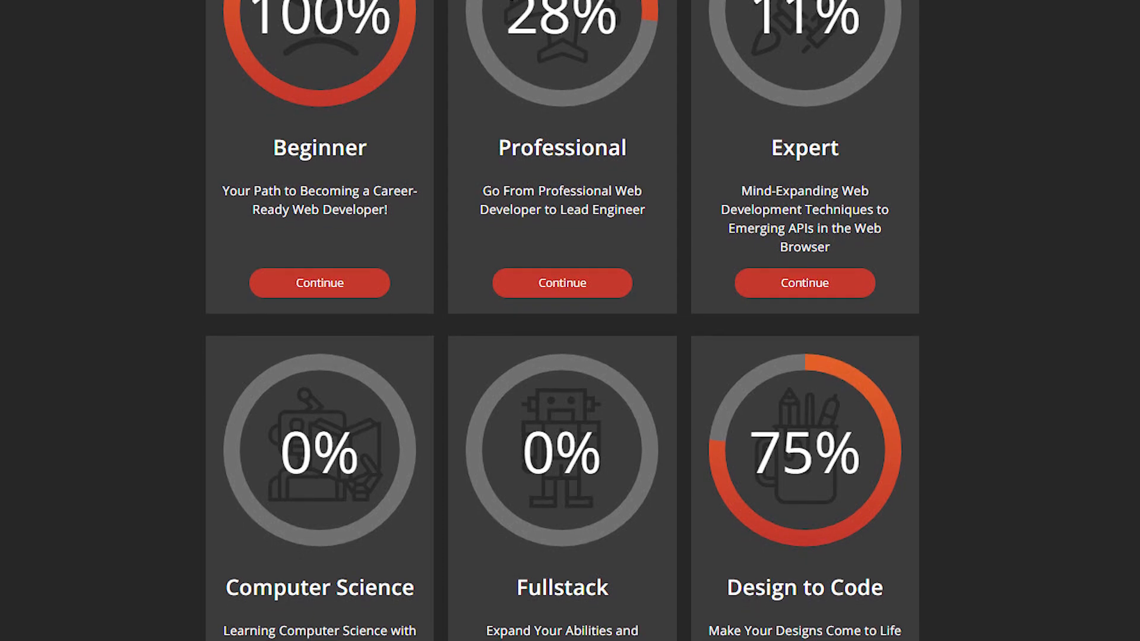
scroll("down", 3)
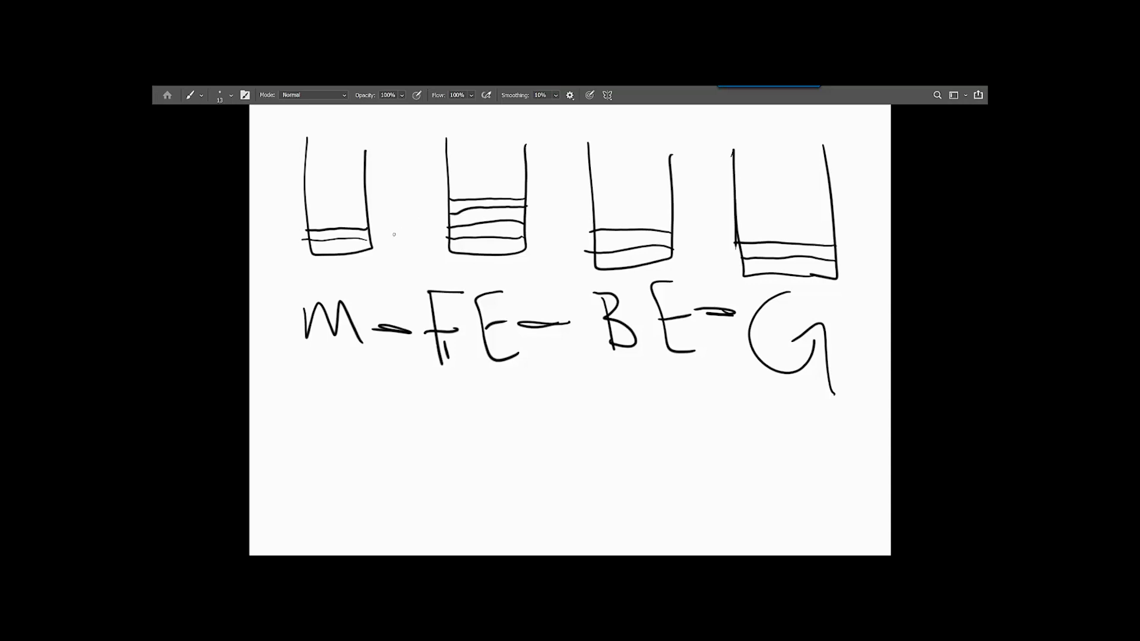
mouse_move(388, 408)
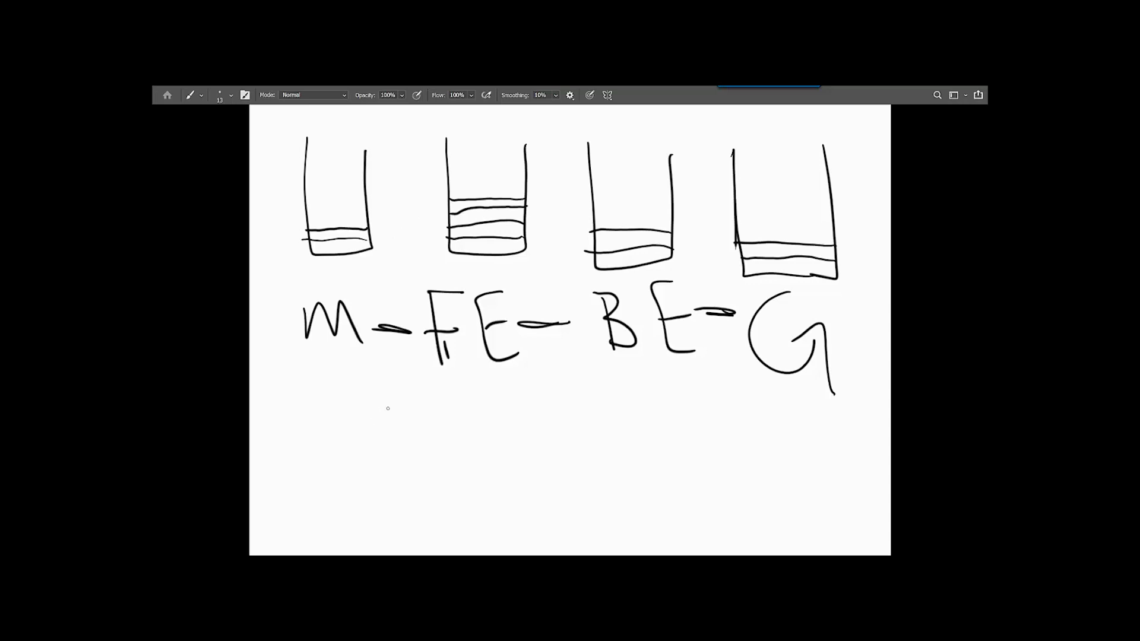